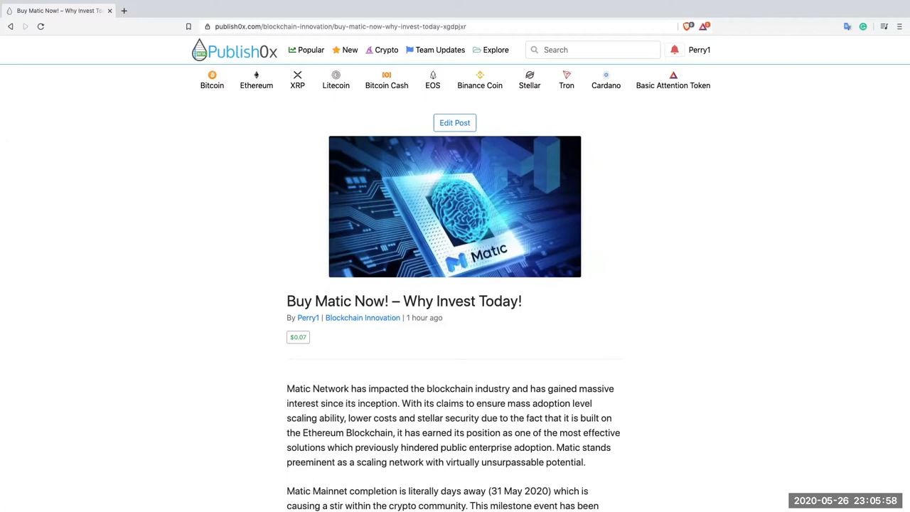
# - Open the Blockchain Innovation blog in a new tab and scroll through its Matic article list
pyautogui.rightClick(362, 317)
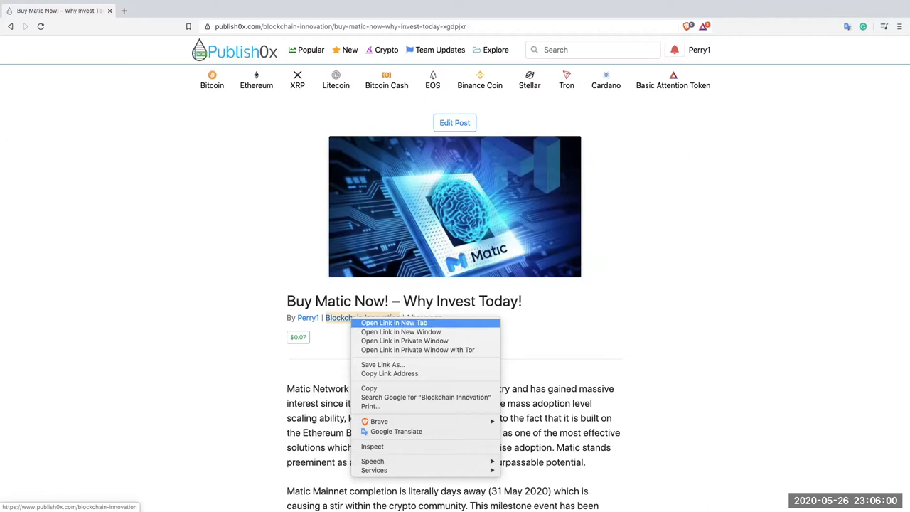
pyautogui.click(393, 323)
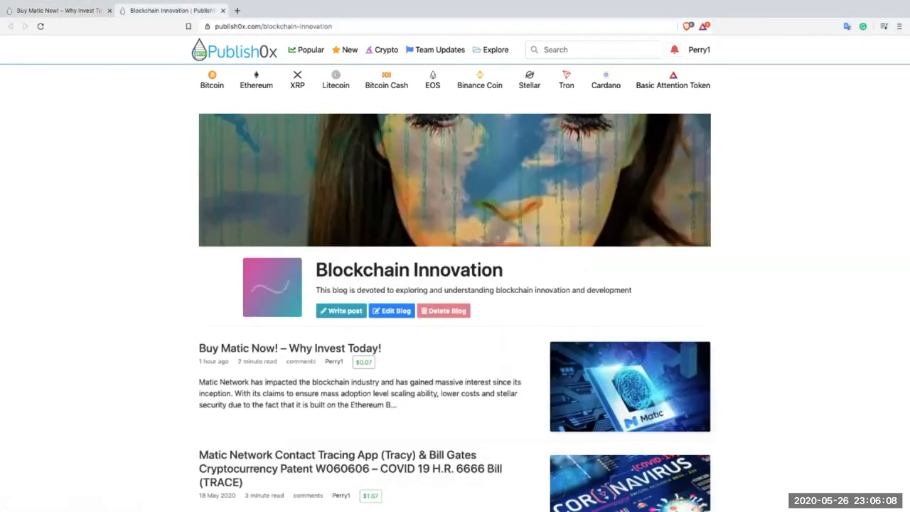
pyautogui.scroll(-3)
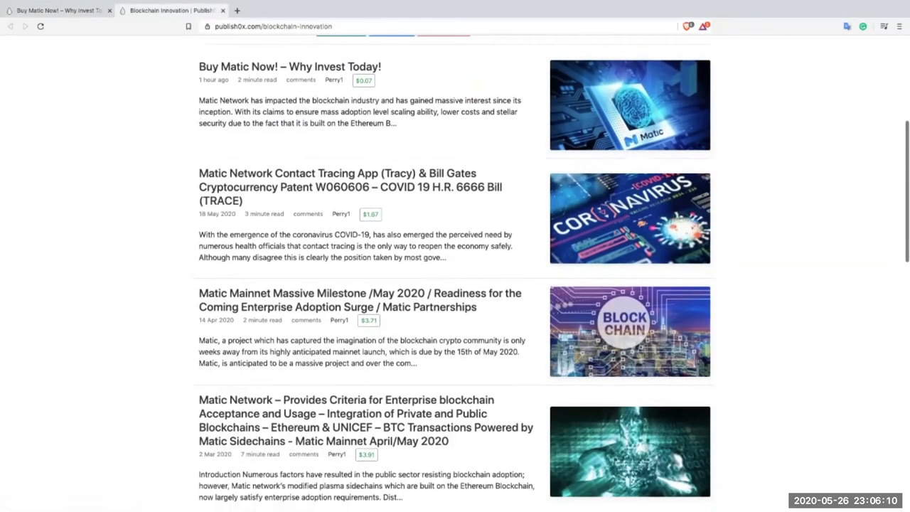
pyautogui.scroll(-3)
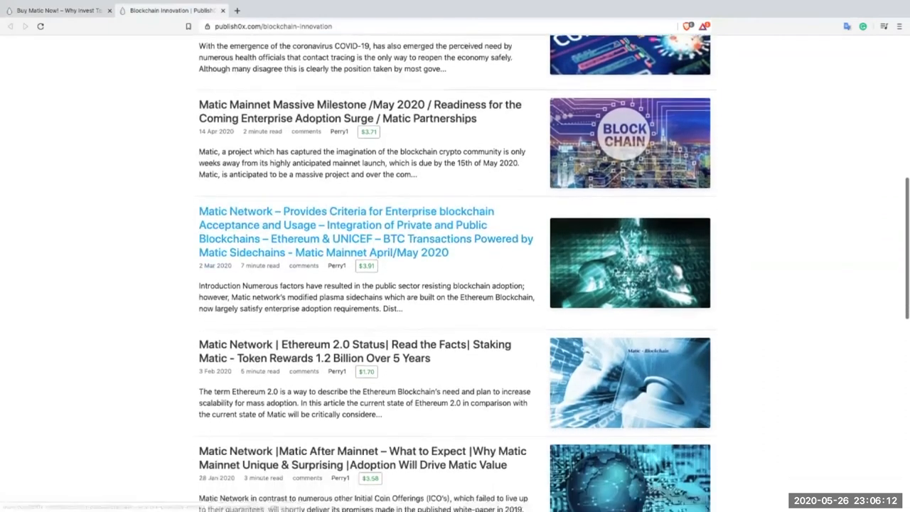
pyautogui.scroll(-3)
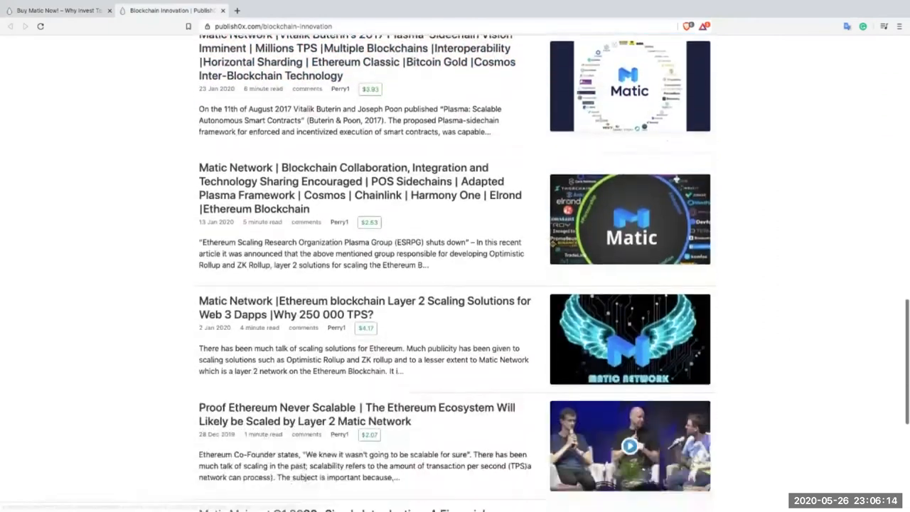
pyautogui.scroll(-3)
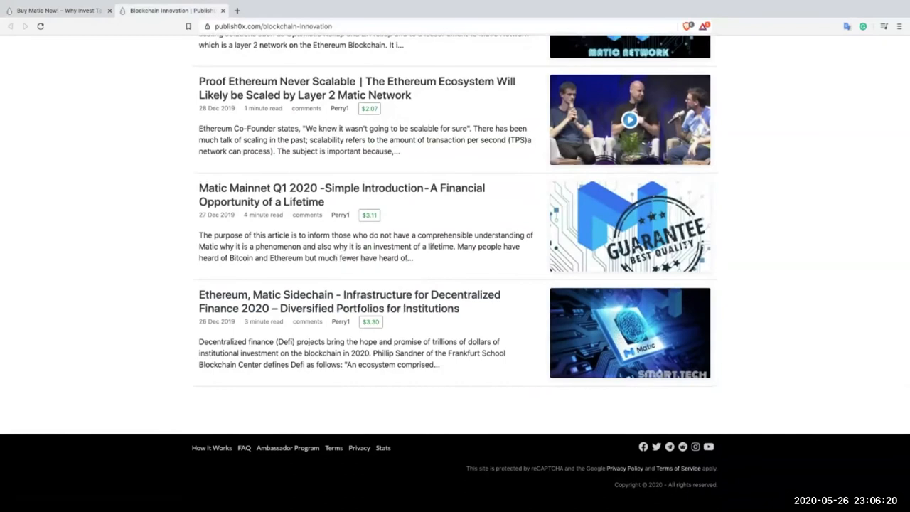
pyautogui.scroll(-3)
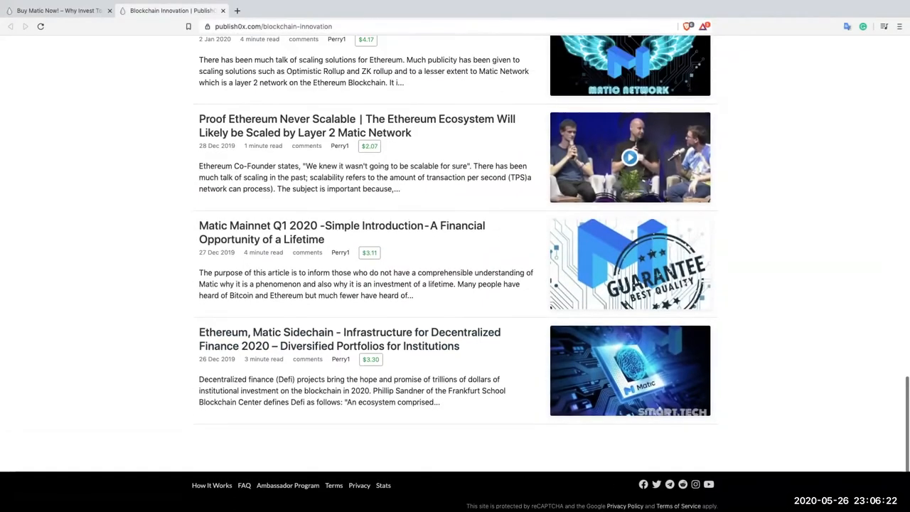
pyautogui.scroll(-3)
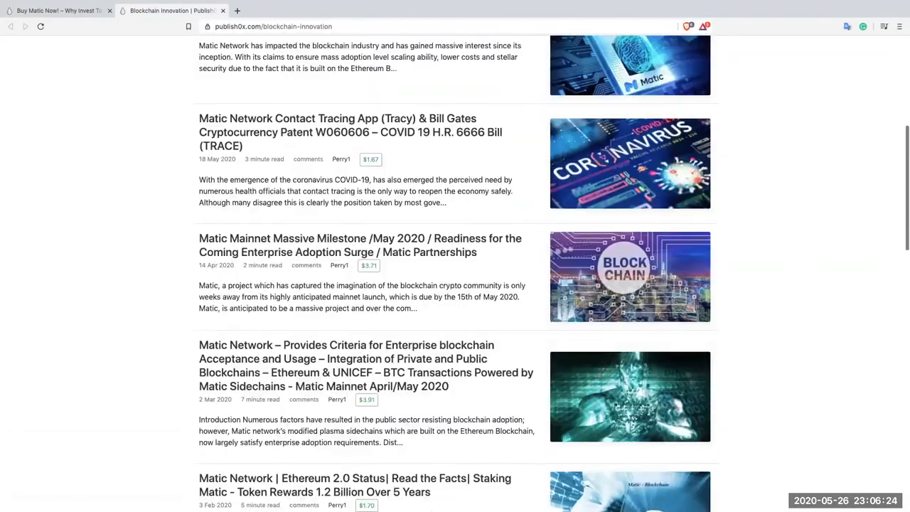
pyautogui.scroll(3)
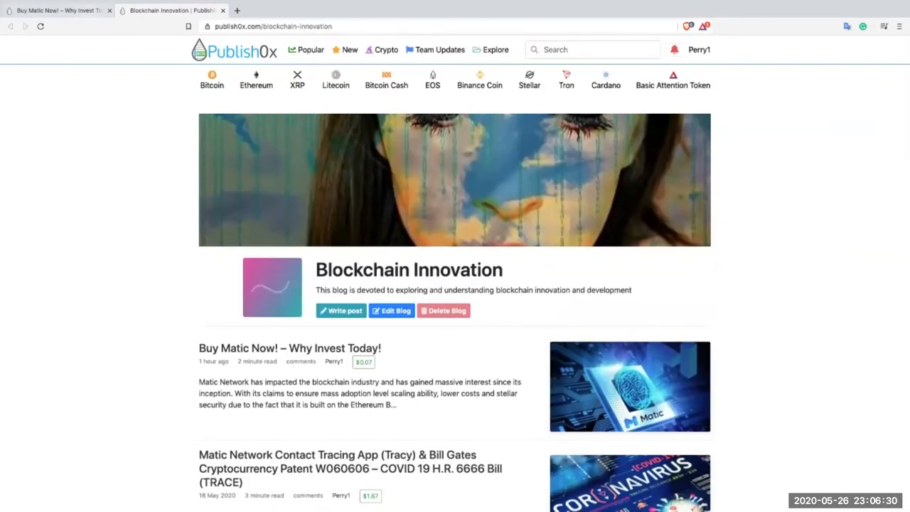
# - Switch back to the 'Buy Matic Now!' article tab and scroll past the embedded demo video
pyautogui.click(289, 347)
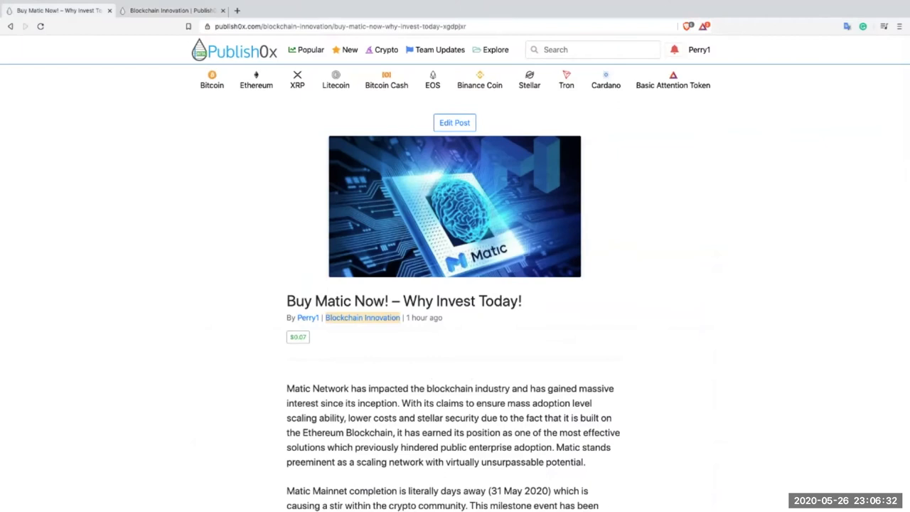
pyautogui.scroll(-3)
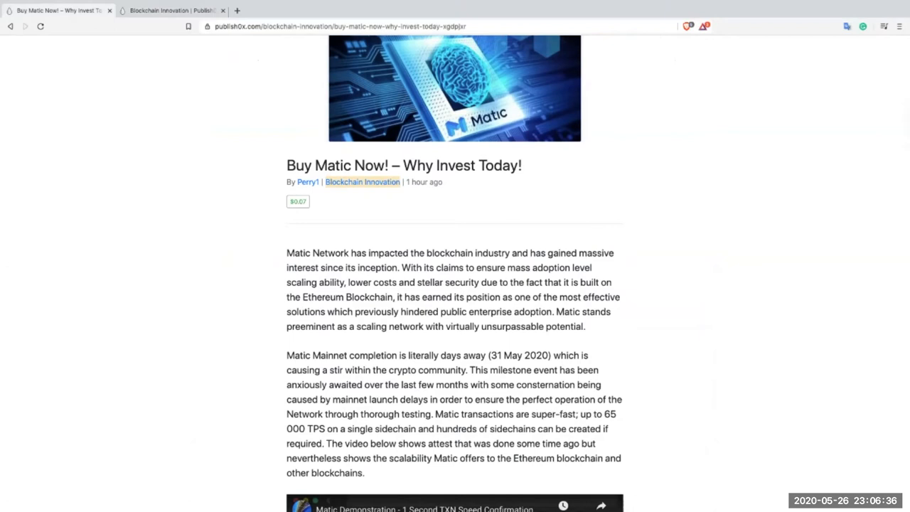
pyautogui.scroll(-3)
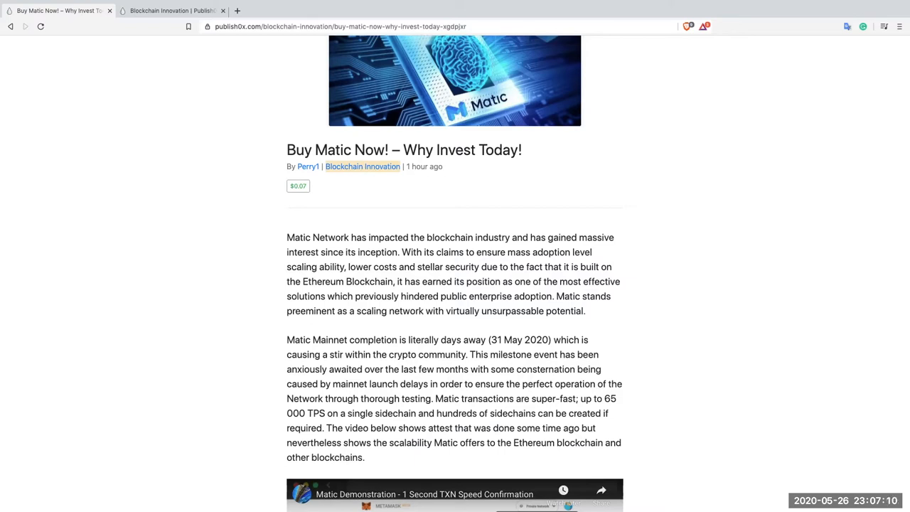
pyautogui.scroll(-3)
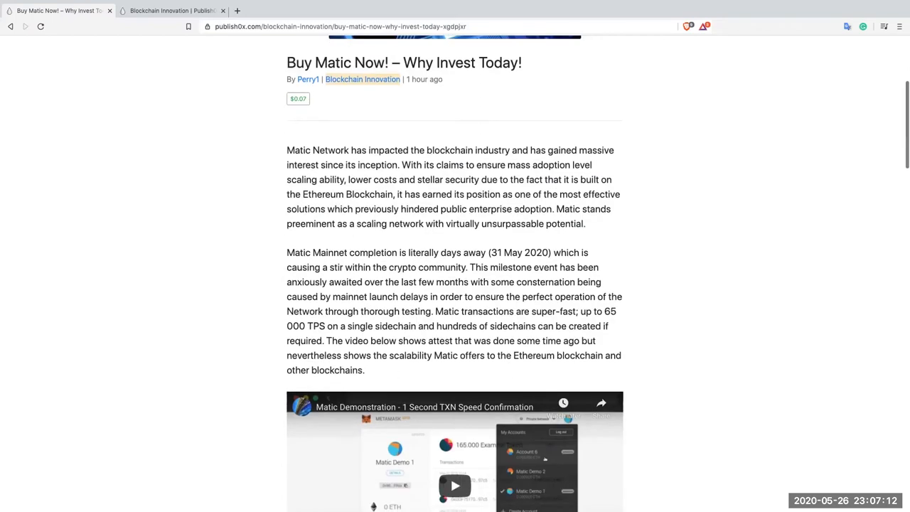
pyautogui.scroll(-3)
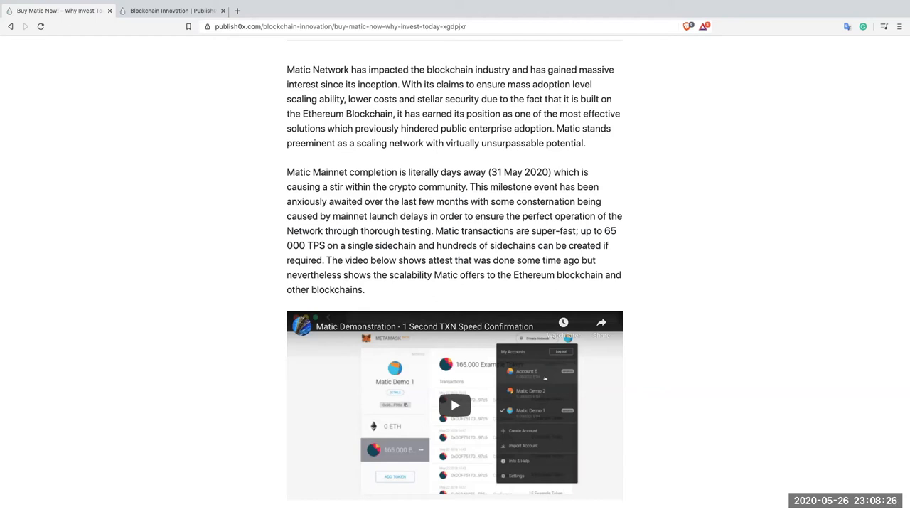
pyautogui.scroll(-3)
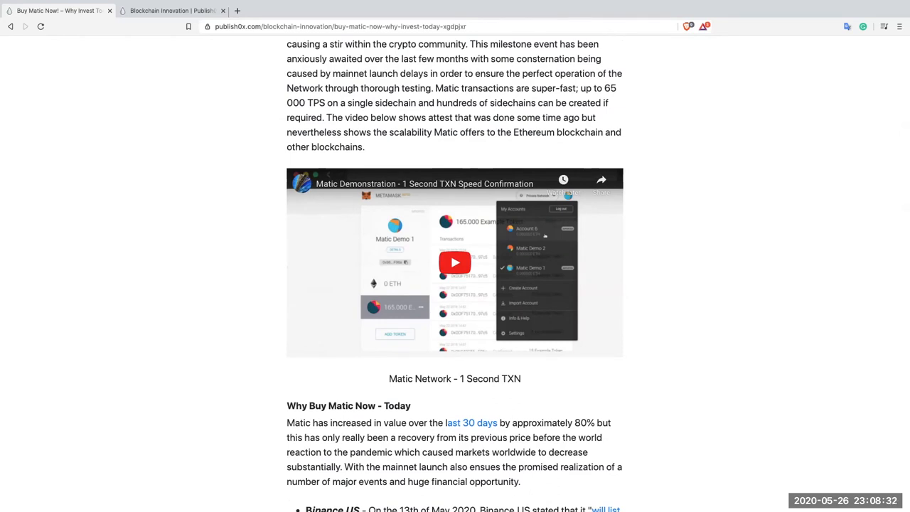
# - Play the embedded Matic demonstration YouTube video and pause it near the end
pyautogui.click(454, 262)
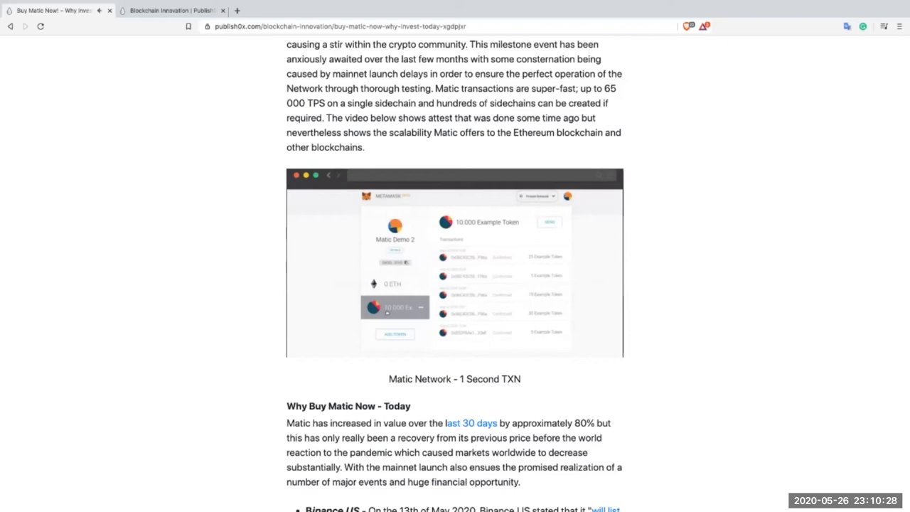
pyautogui.click(454, 262)
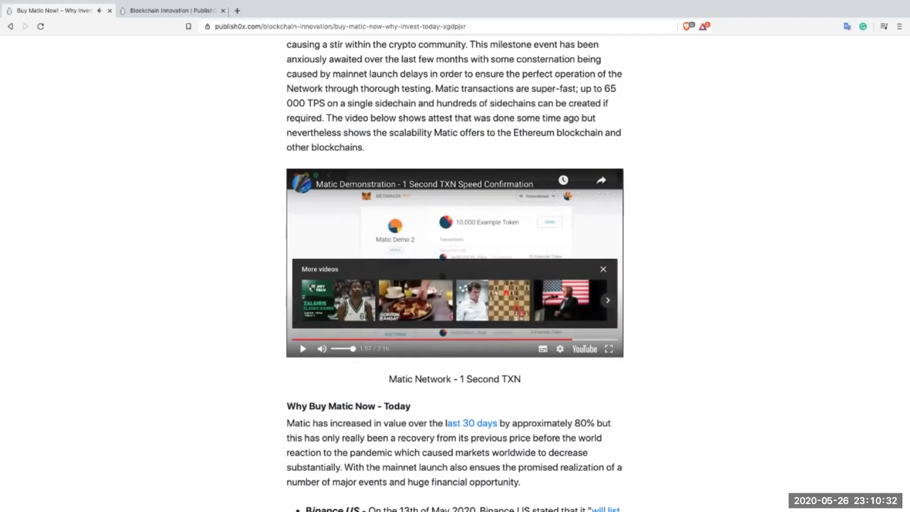
# - Read through Why Buy Matic Now, selecting text, and open the Binance.US 'will list Matic' link in a new tab
pyautogui.scroll(-3)
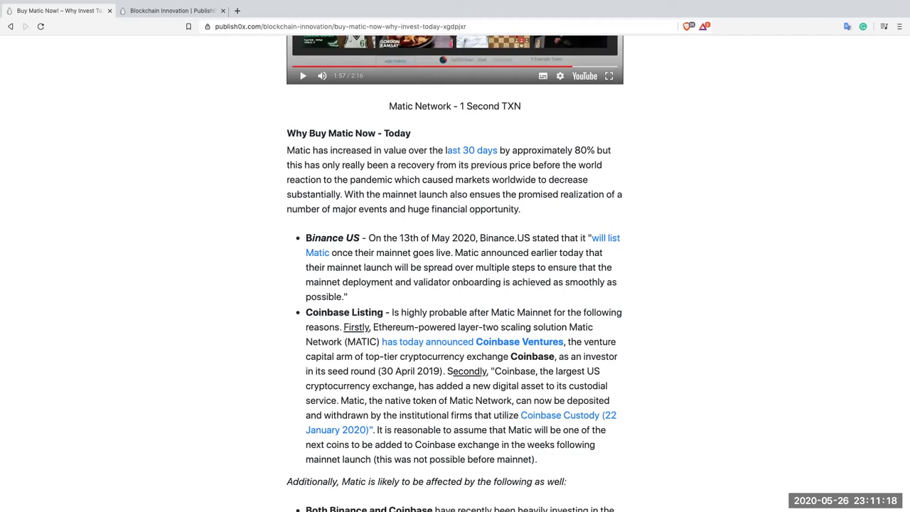
pyautogui.moveTo(407, 208); pyautogui.dragTo(519, 208)
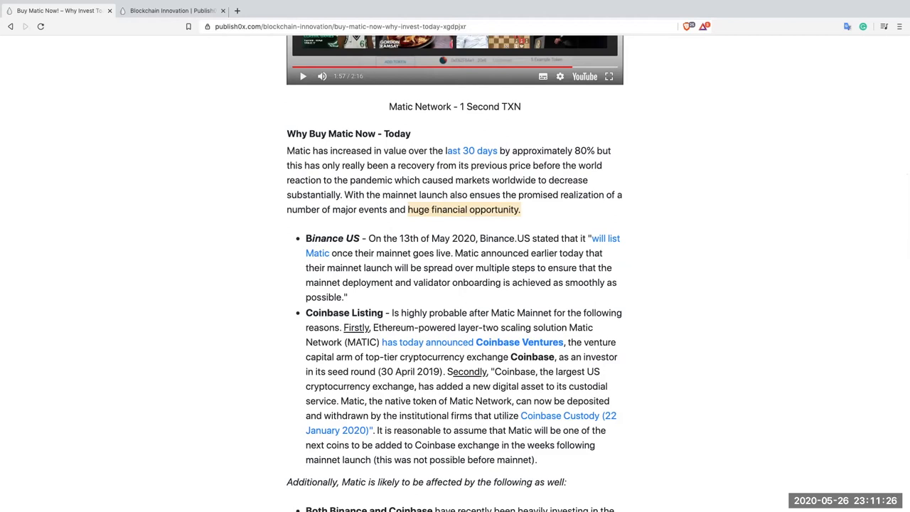
pyautogui.scroll(-3)
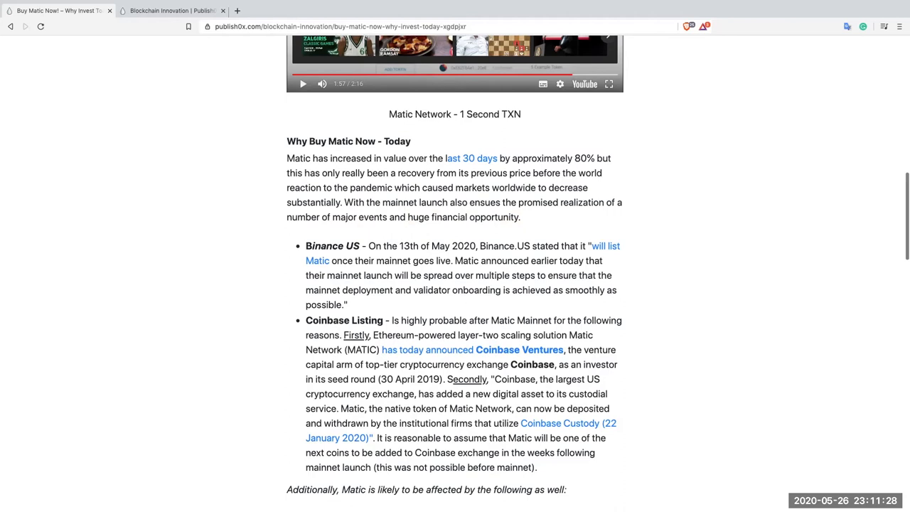
pyautogui.scroll(-3)
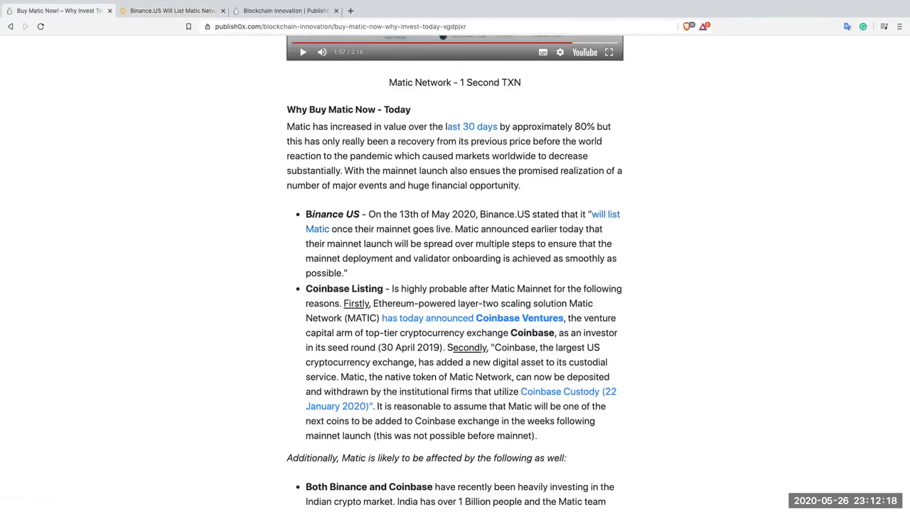
# - Scroll to the Coinbase Listing bullet and select 'this was not possible before mainnet'
pyautogui.scroll(-3)
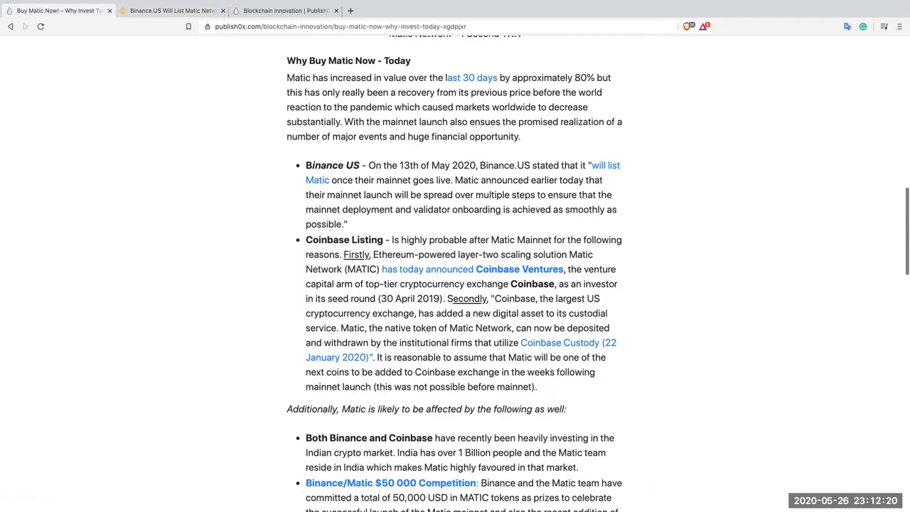
pyautogui.scroll(-3)
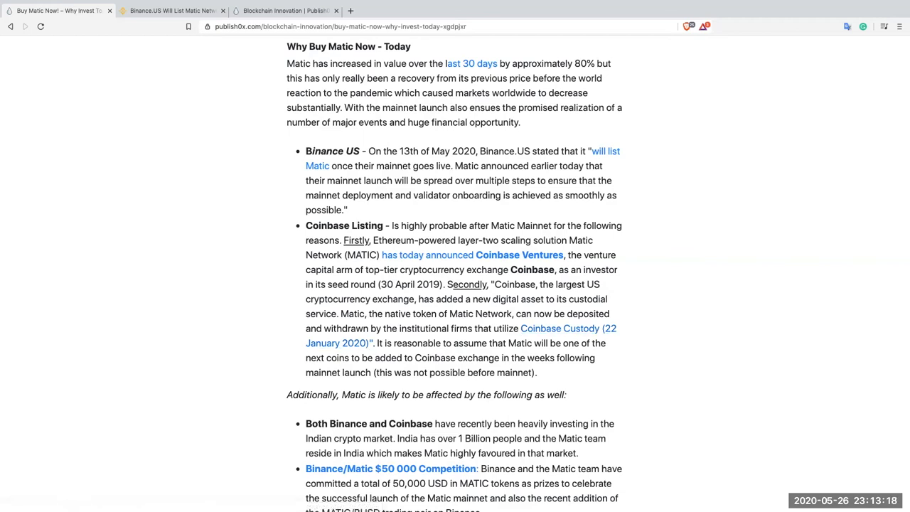
pyautogui.scroll(-3)
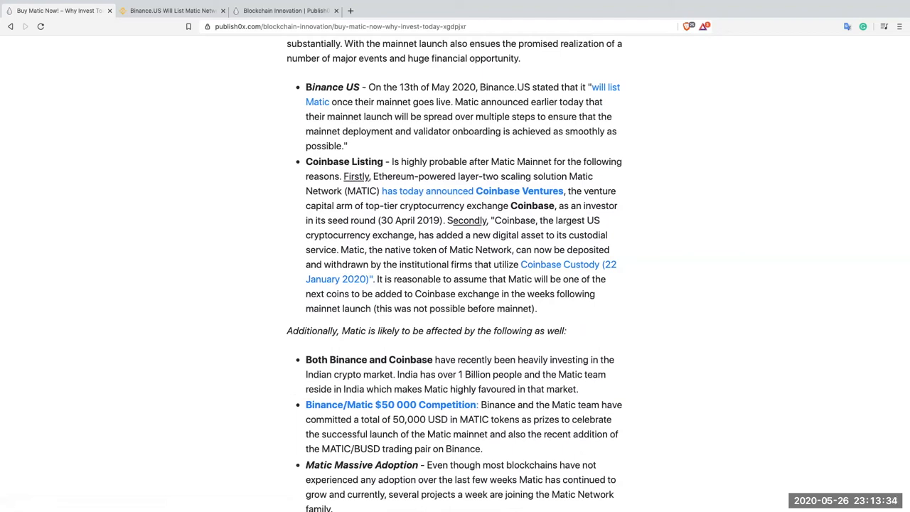
pyautogui.moveTo(375, 308); pyautogui.dragTo(530, 308)
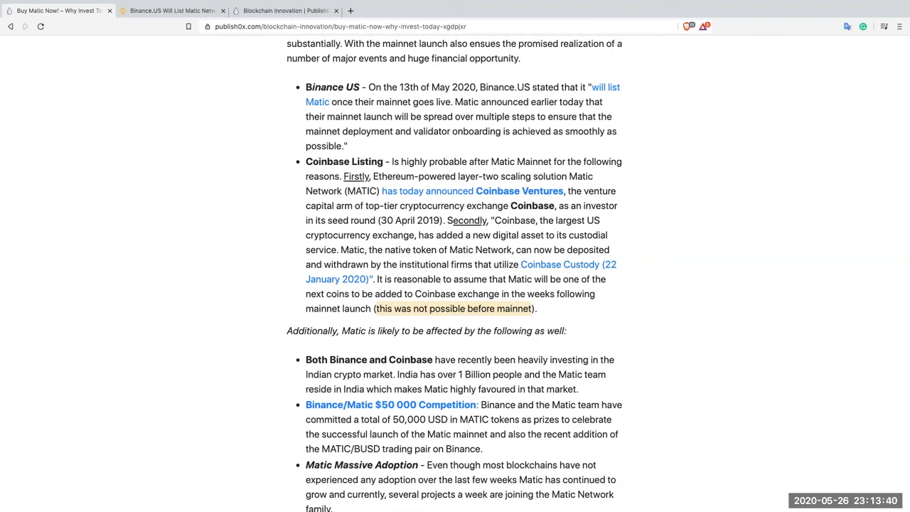
# - Deselect the phrase and scroll down to the closing paragraph and Join the Matic Network Family
pyautogui.click(455, 308)
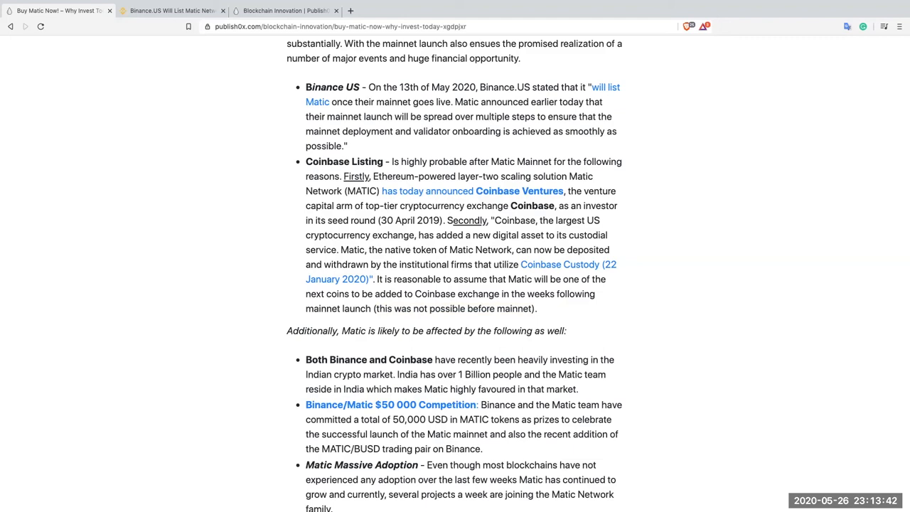
pyautogui.scroll(-3)
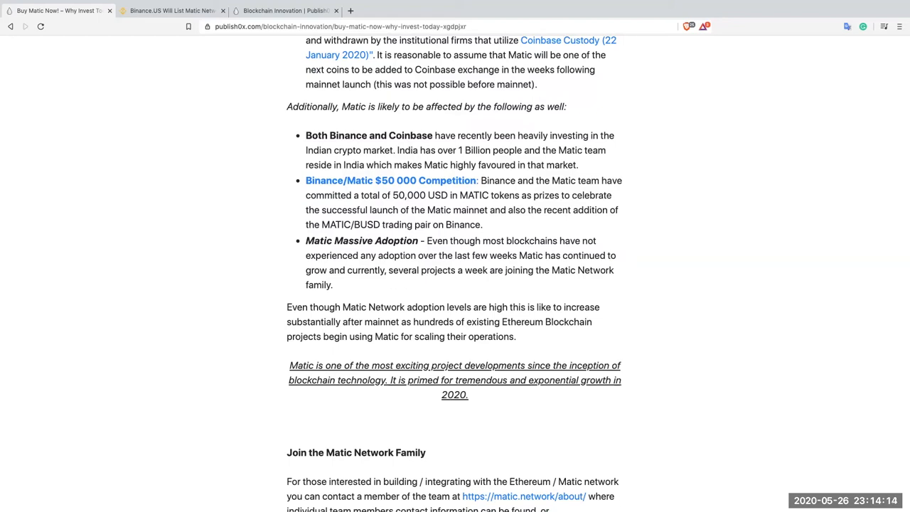
# - Open the Binance/Matic $50,000 Competition link in a new tab and scroll through the announcement
pyautogui.rightClick(391, 179)
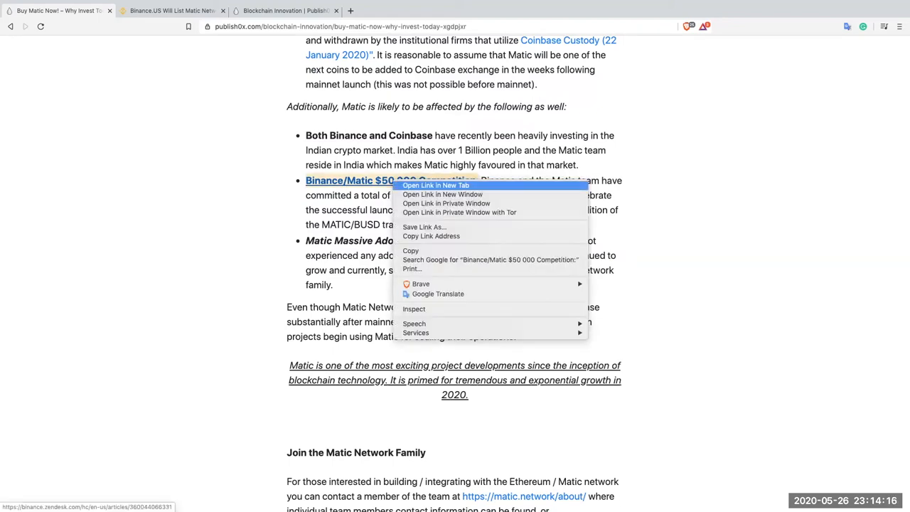
pyautogui.click(435, 184)
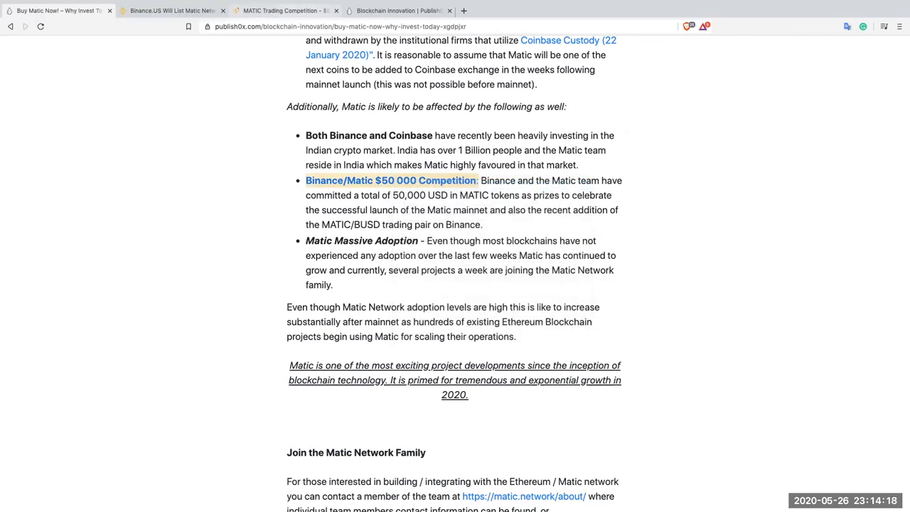
pyautogui.click(391, 179)
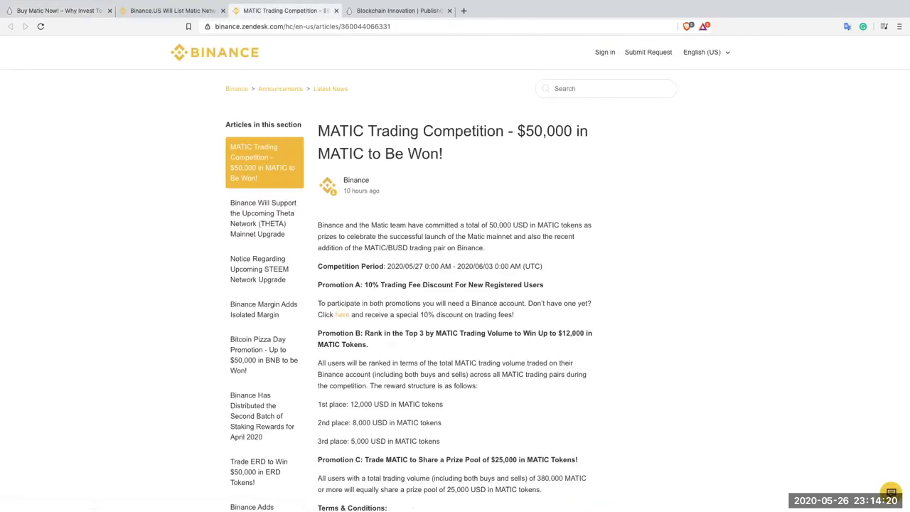
pyautogui.scroll(-3)
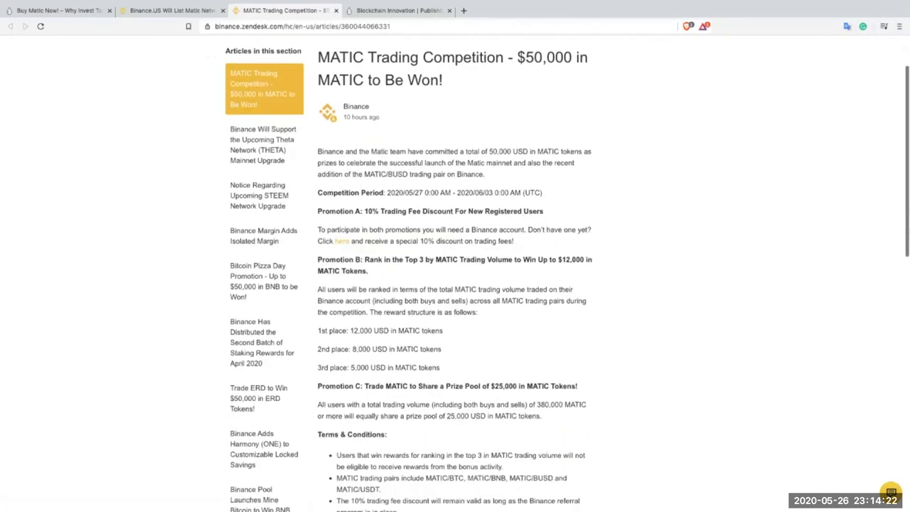
pyautogui.scroll(-3)
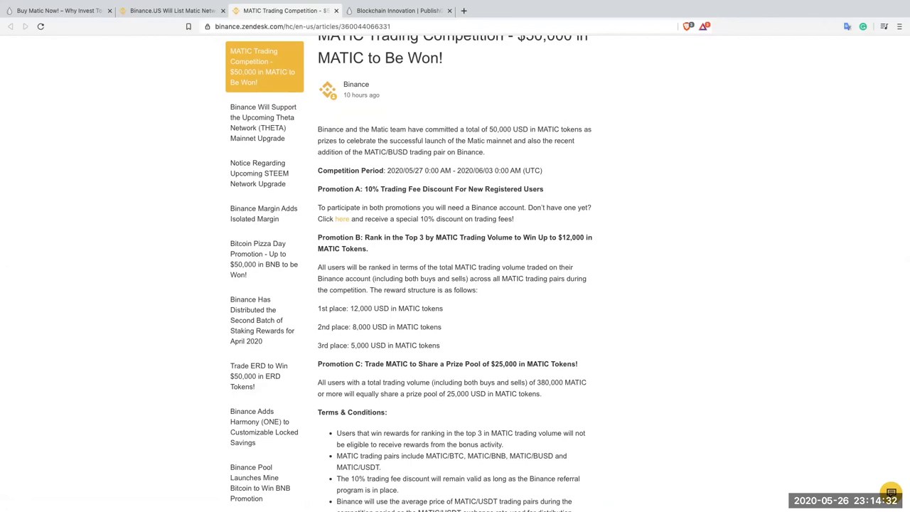
pyautogui.scroll(-3)
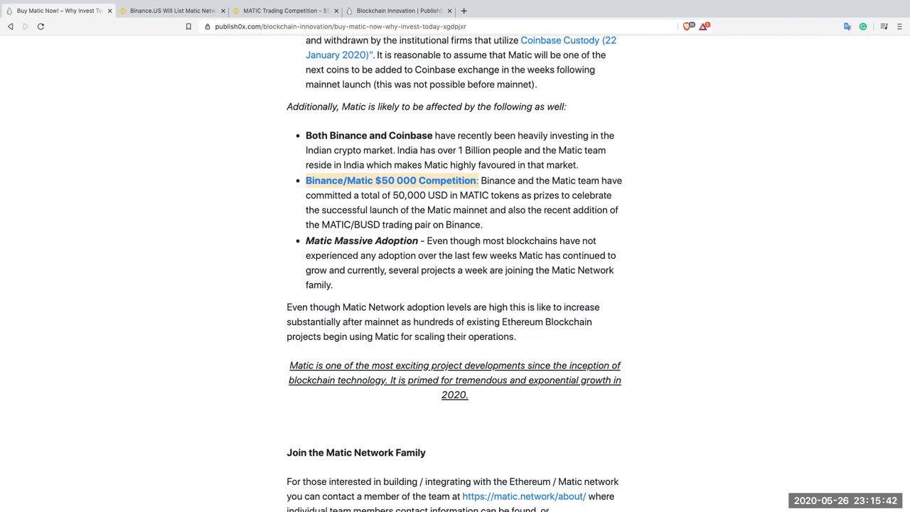
# - Scroll down to the Images source, then back up to the Matic Network 1 Second TXN video
pyautogui.scroll(-3)
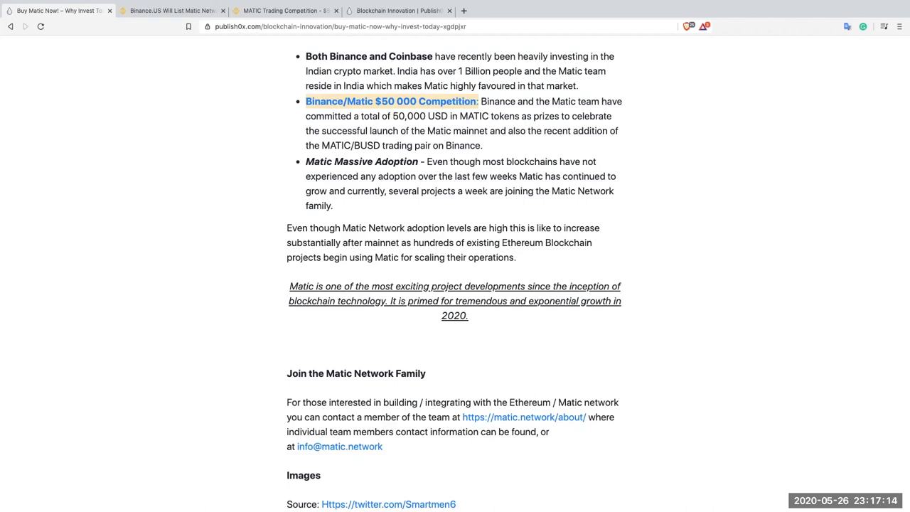
pyautogui.scroll(-3)
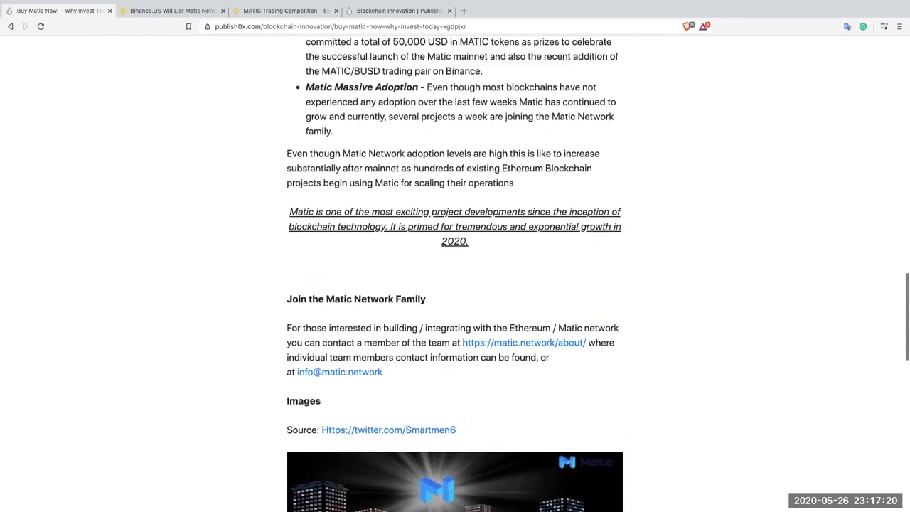
pyautogui.scroll(3)
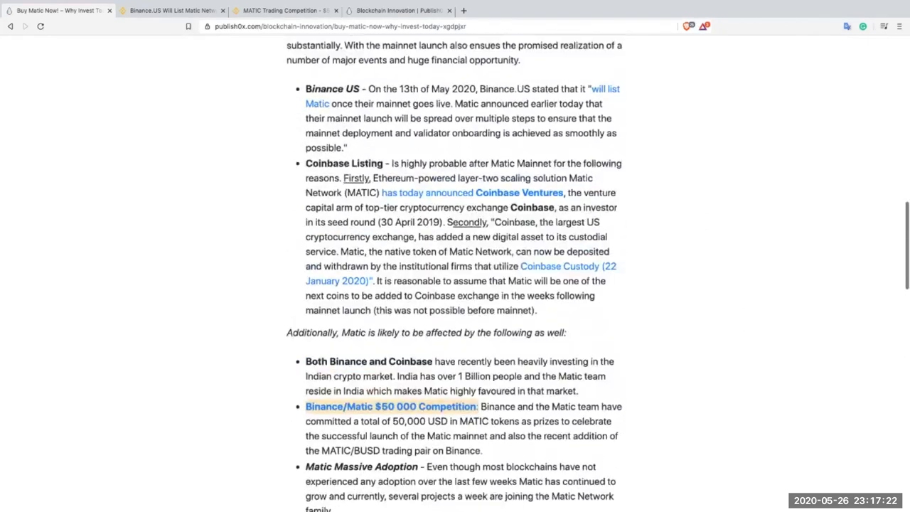
pyautogui.scroll(3)
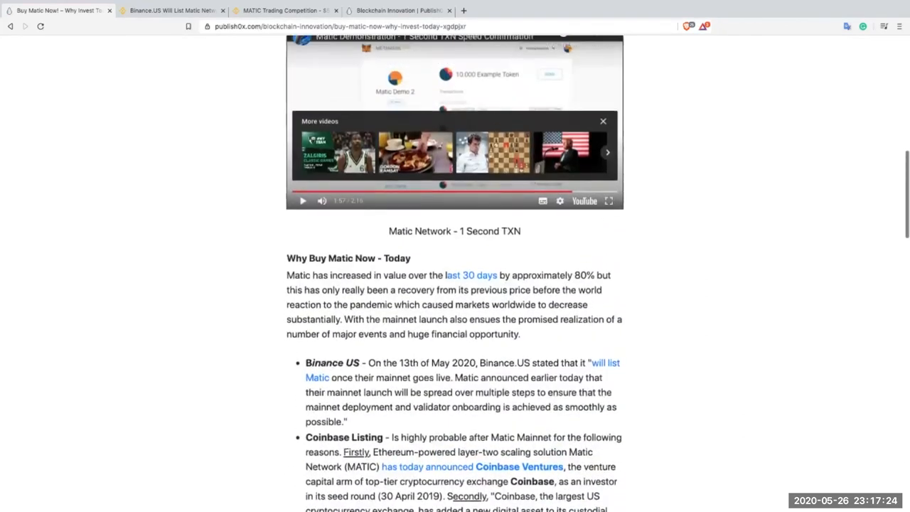